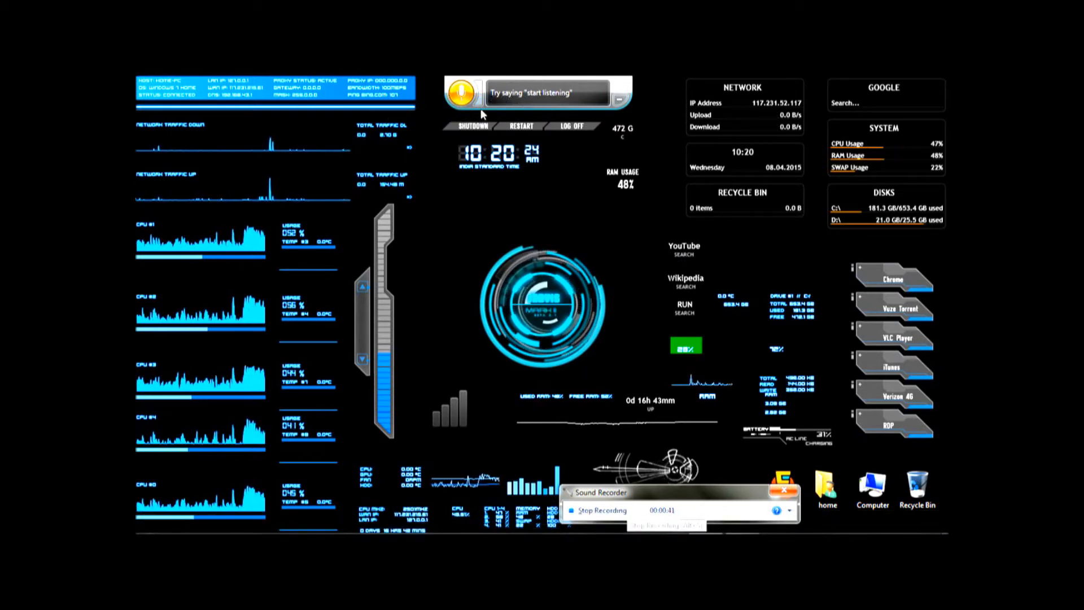
# Turn on speech listening and say 'open Chrome' to get the two Google Chrome choices
pyautogui.click(458, 92)
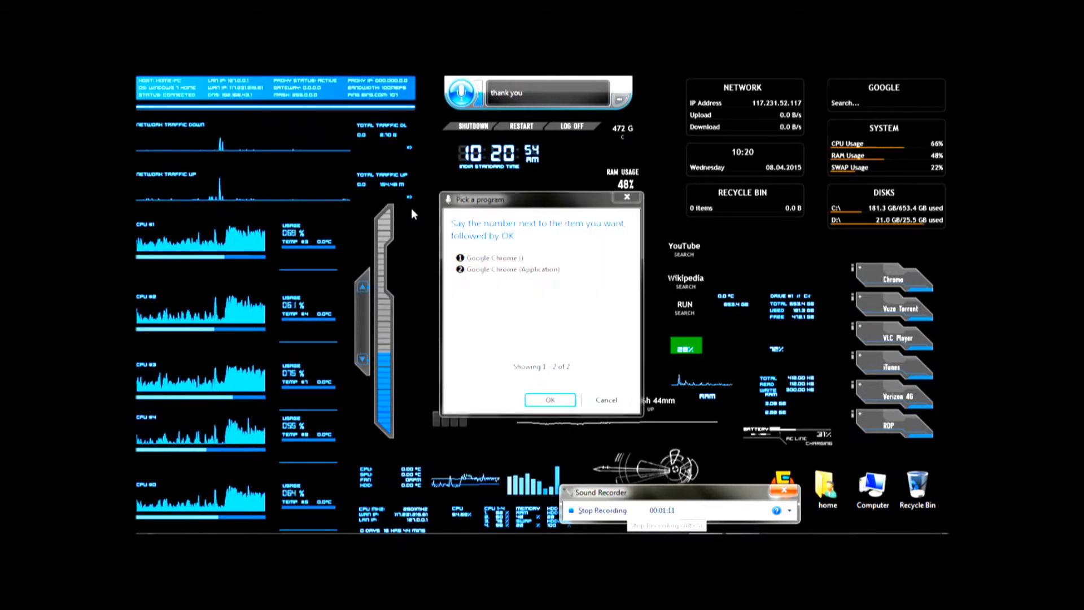
# Open Google Chrome and search Google for 'windows speech recognition macros'
pyautogui.click(549, 400)
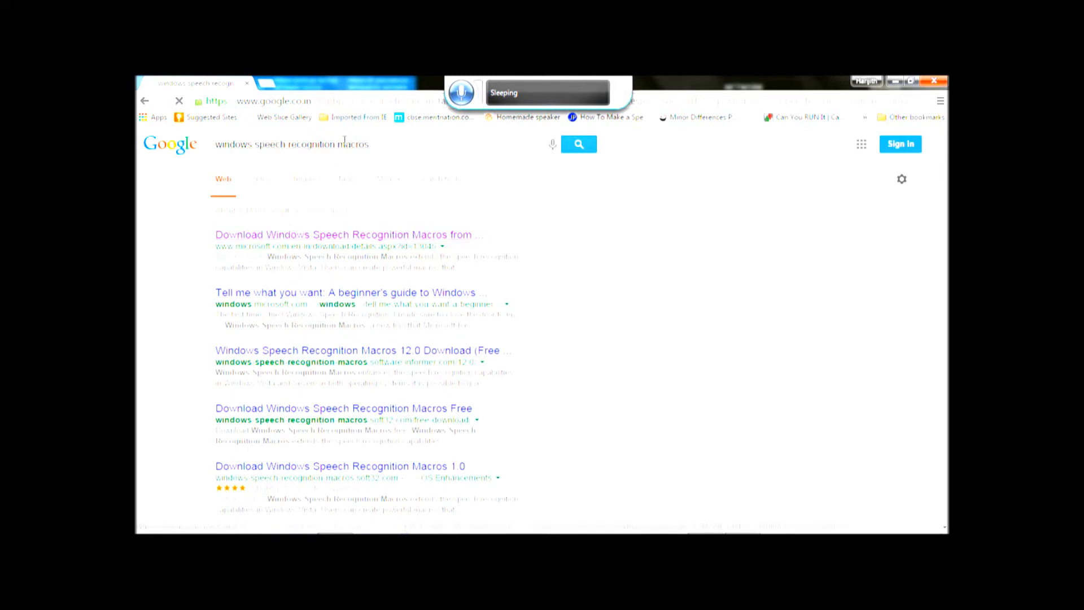
pyautogui.click(349, 234)
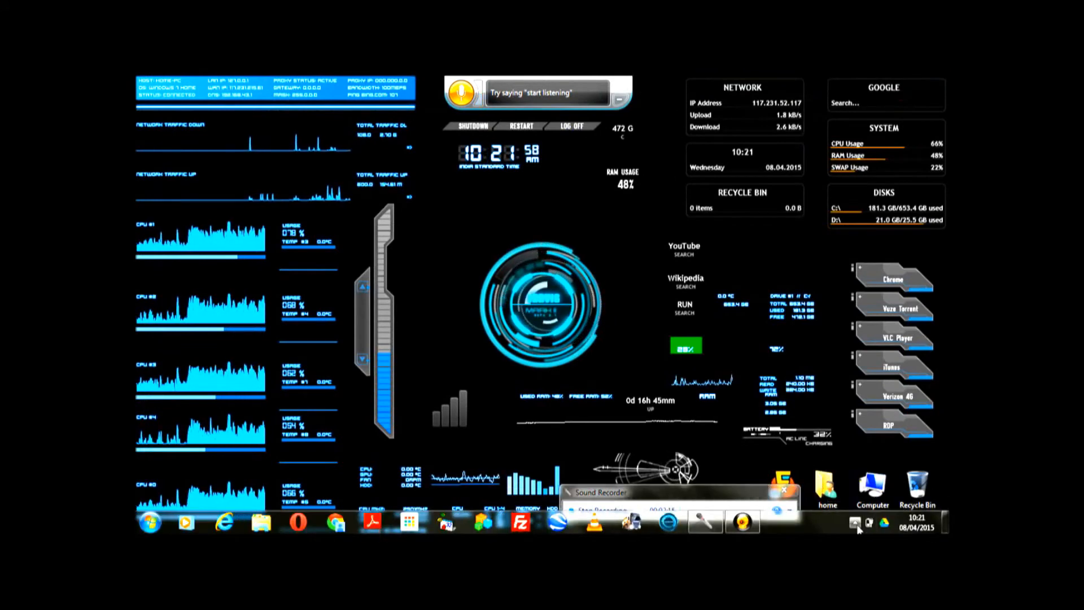
pyautogui.click(855, 524)
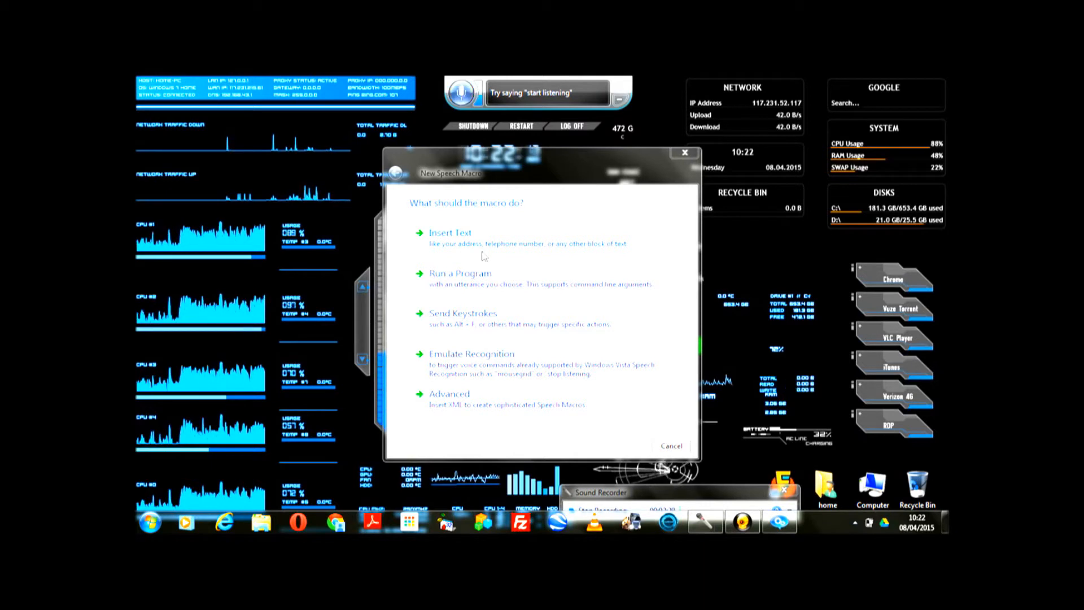
pyautogui.click(450, 232)
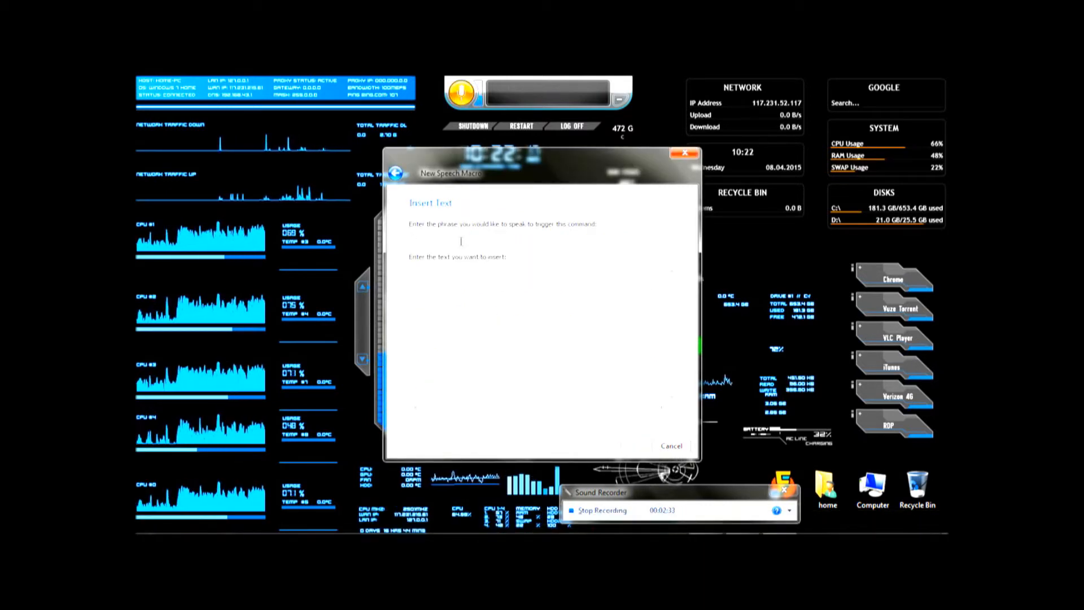
pyautogui.write('insert my phone number')
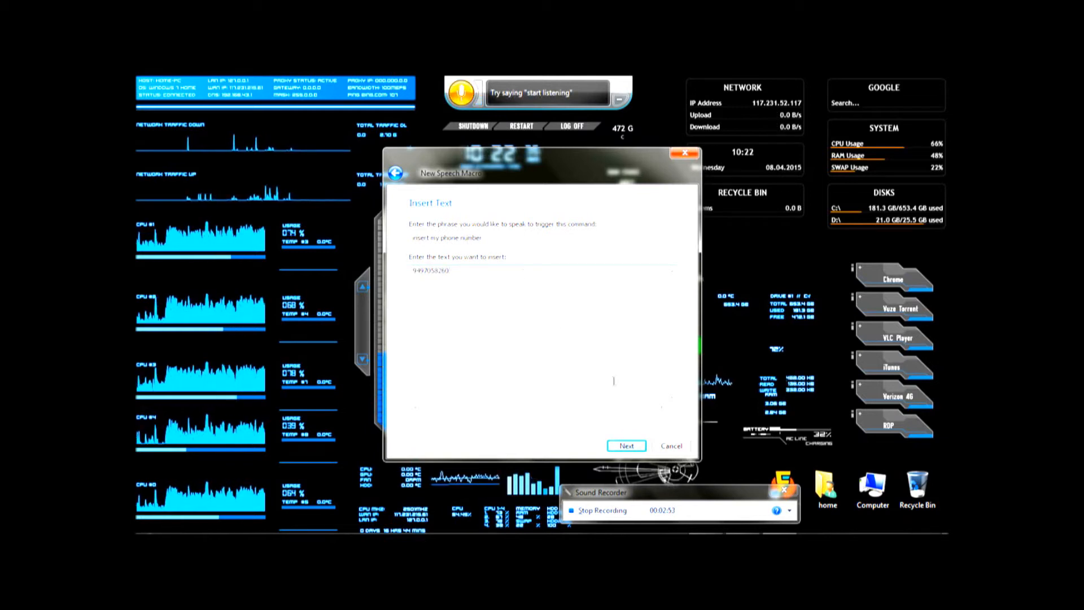
pyautogui.click(625, 446)
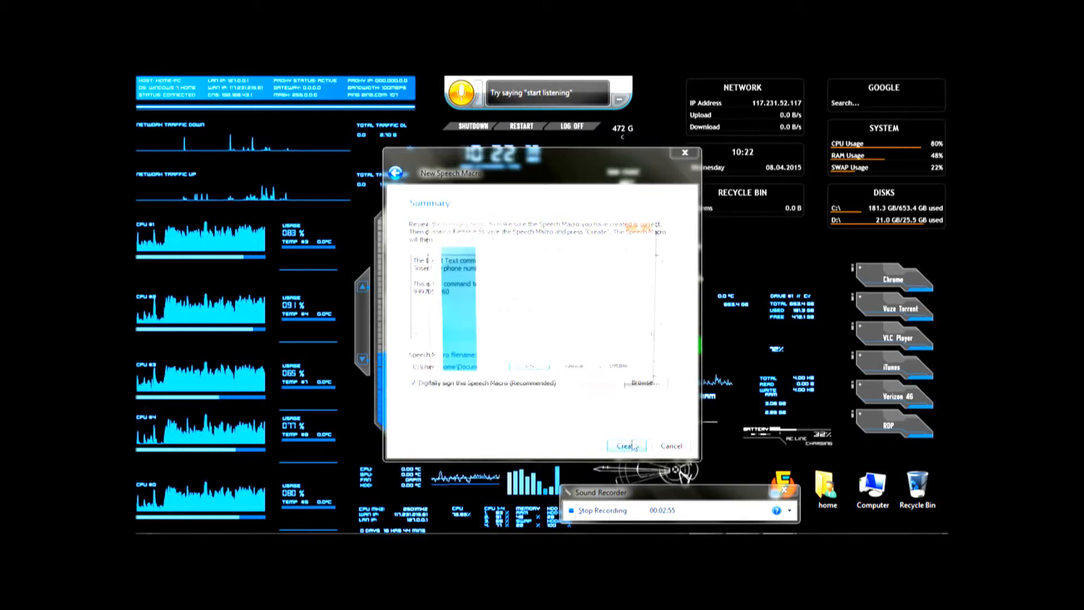
pyautogui.click(625, 445)
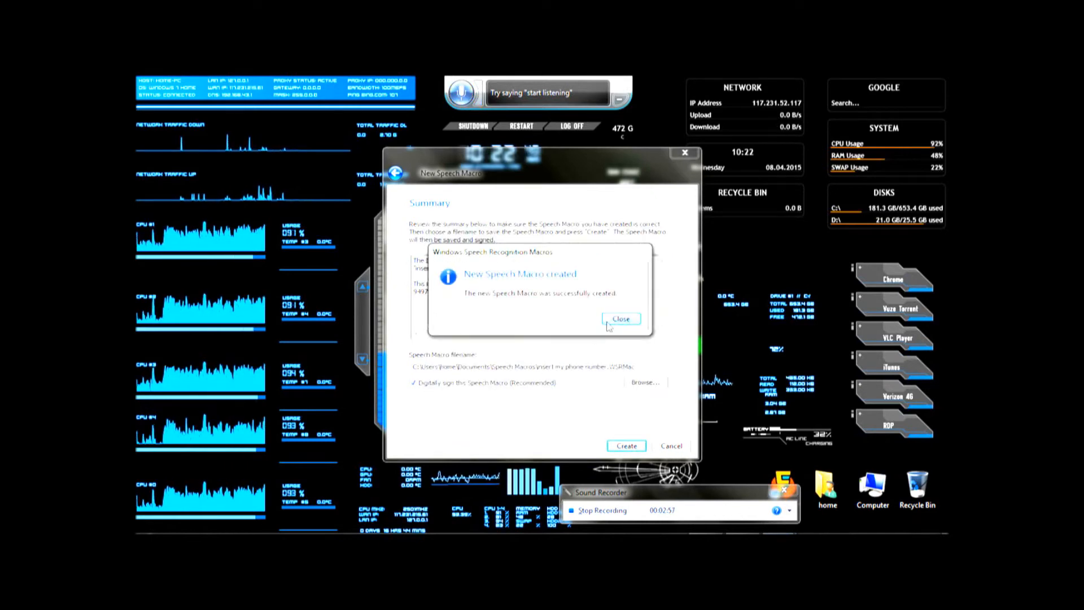
pyautogui.click(620, 319)
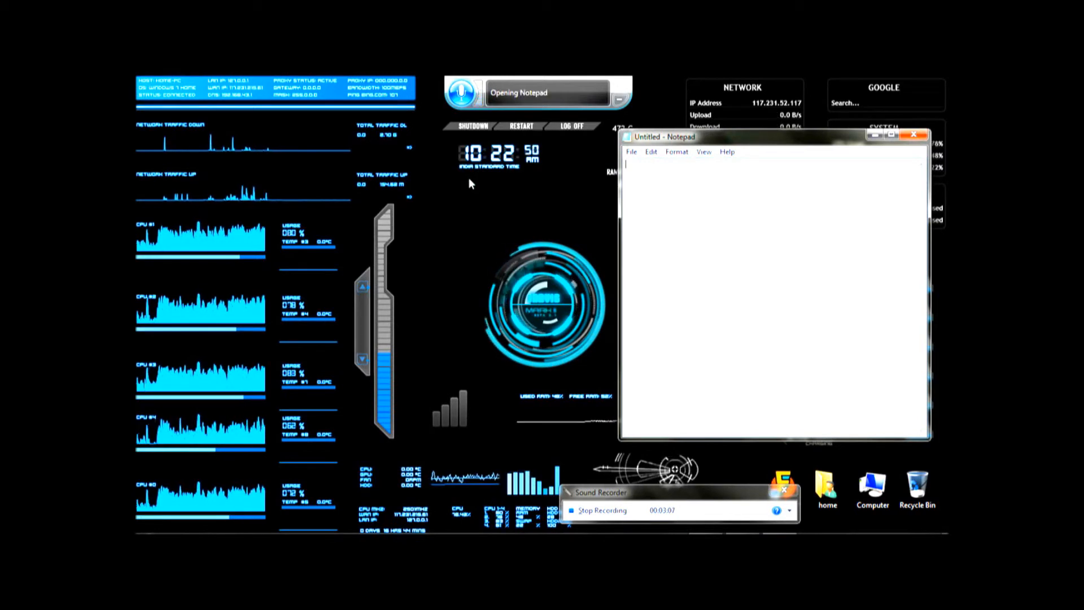
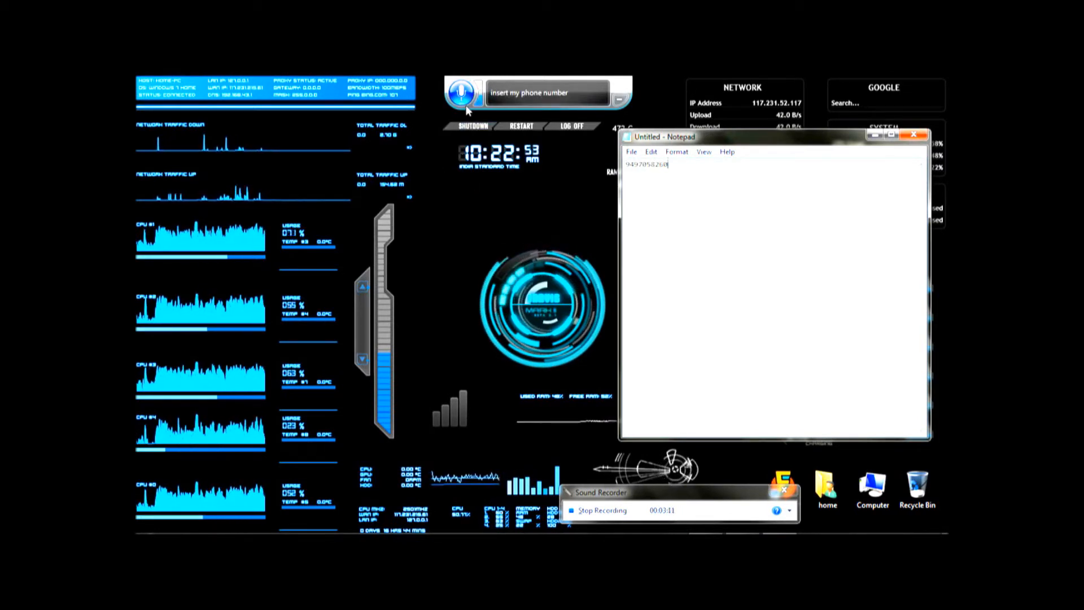
pyautogui.click(460, 92)
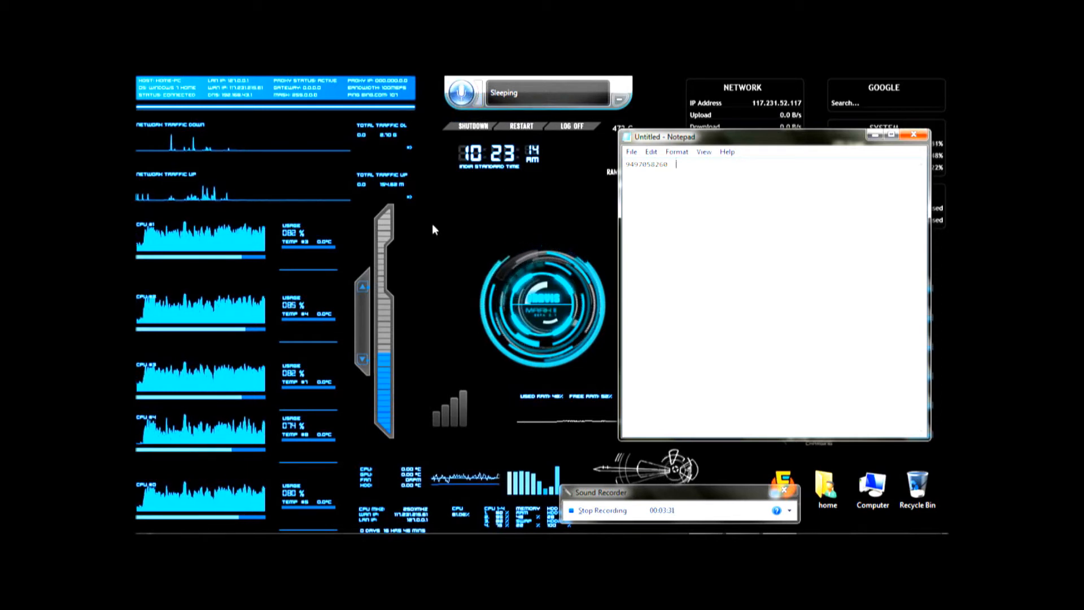
pyautogui.moveTo(441, 209)
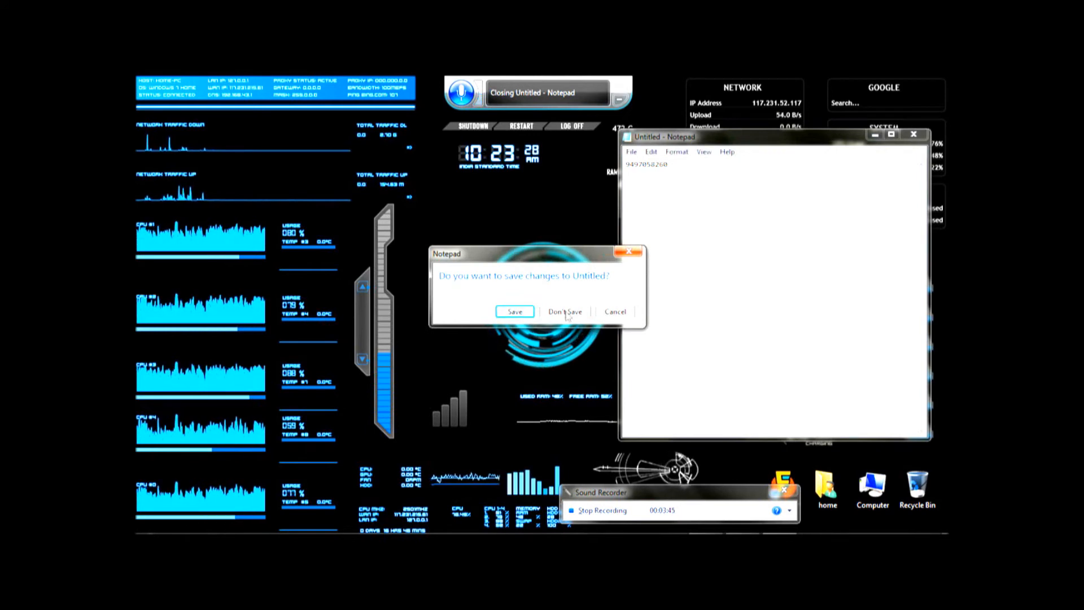
pyautogui.click(564, 311)
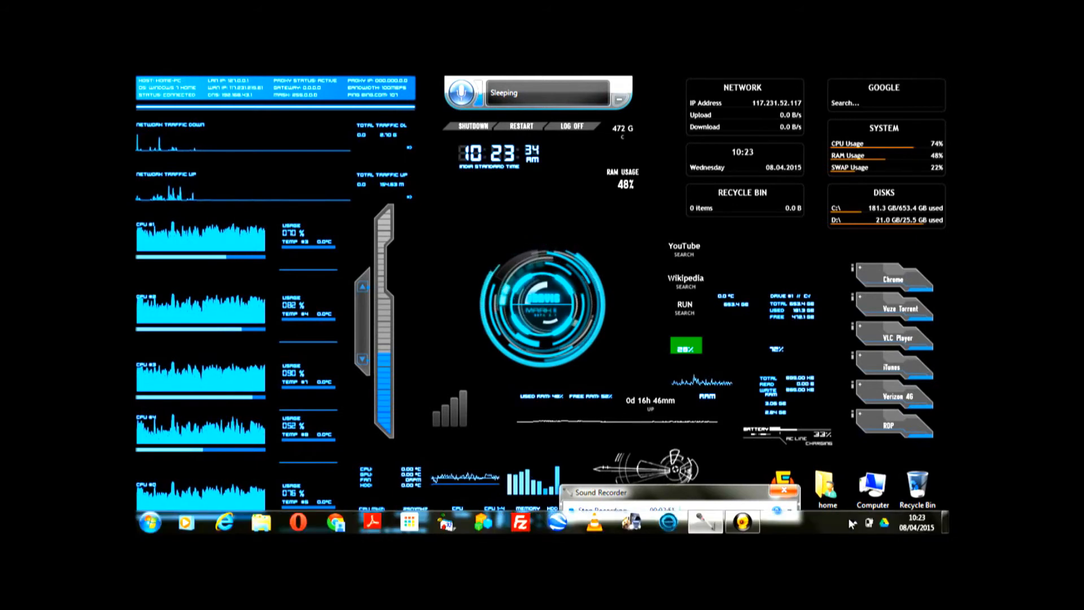
# Start a new Run a Program speech macro and enter its spoken phrase
pyautogui.click(832, 523)
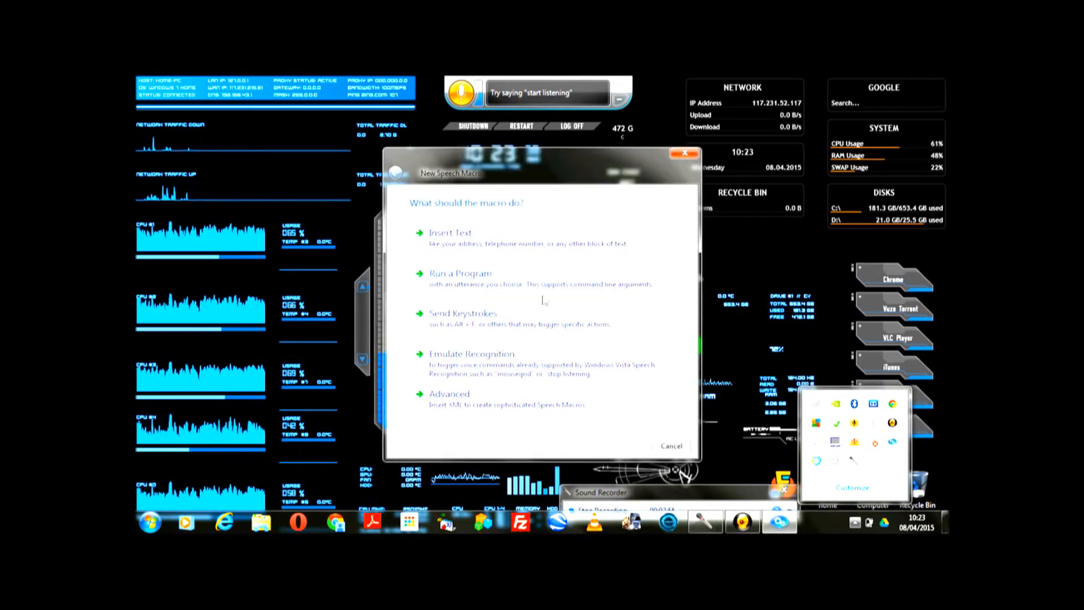
pyautogui.click(458, 272)
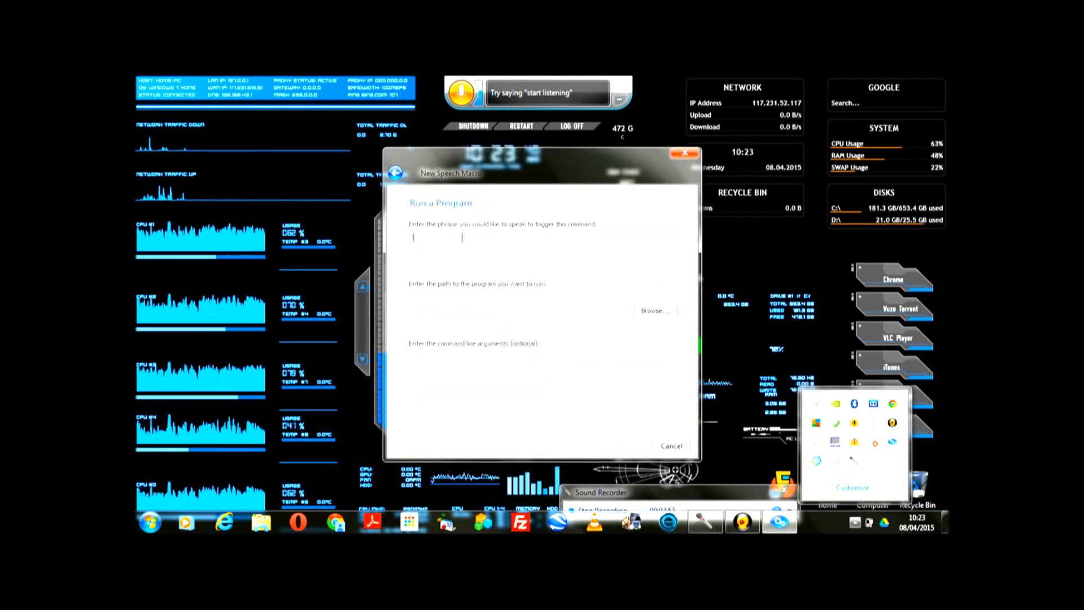
pyautogui.write('open')
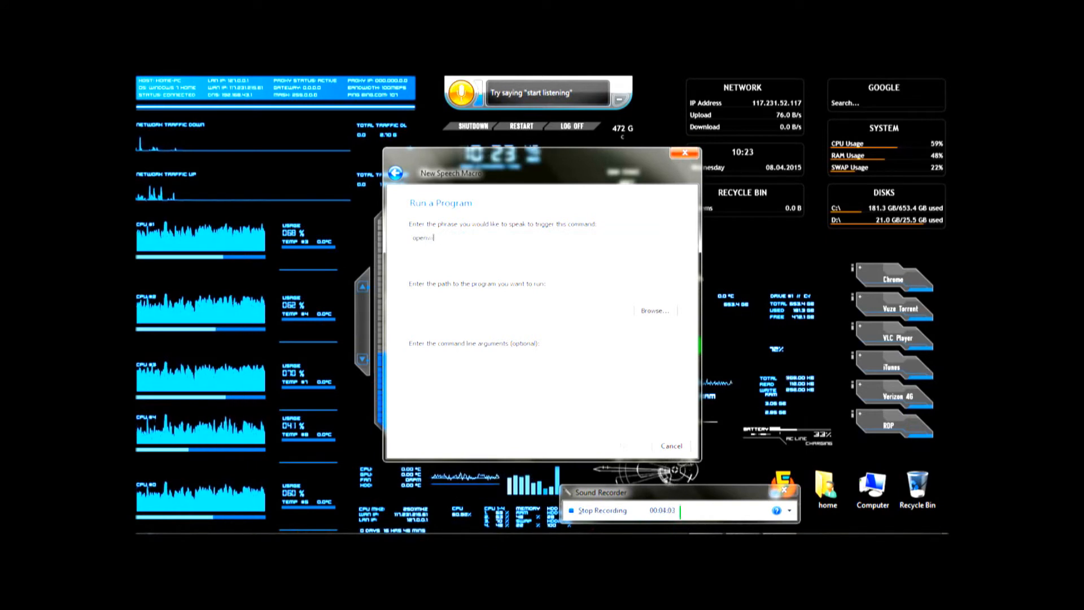
pyautogui.write('wnd')
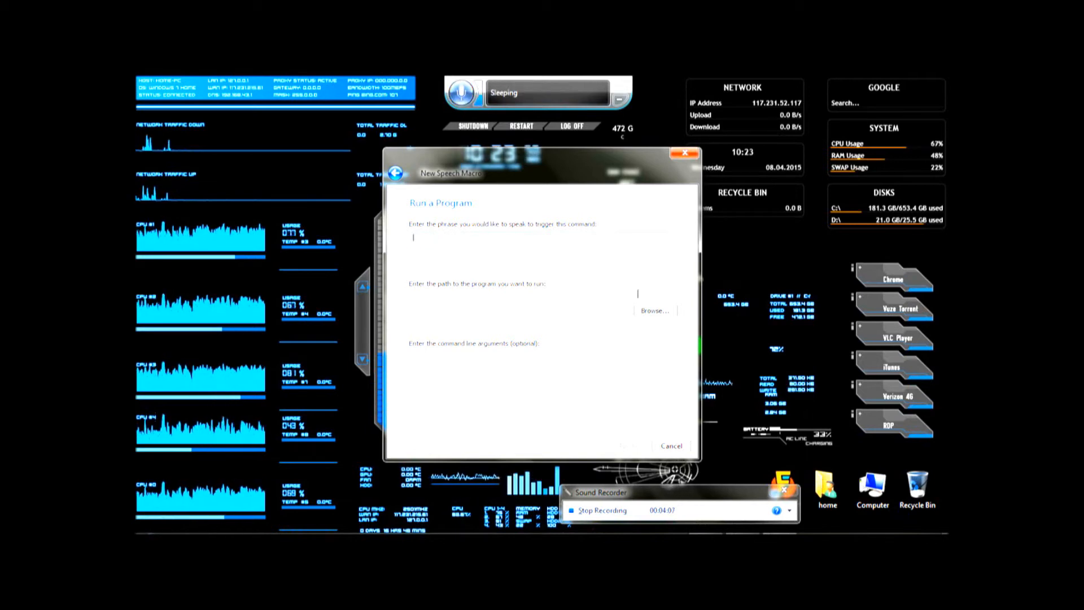
# Point the macro to the Windows Media Player folder, then close Media Player after testing
pyautogui.click(653, 310)
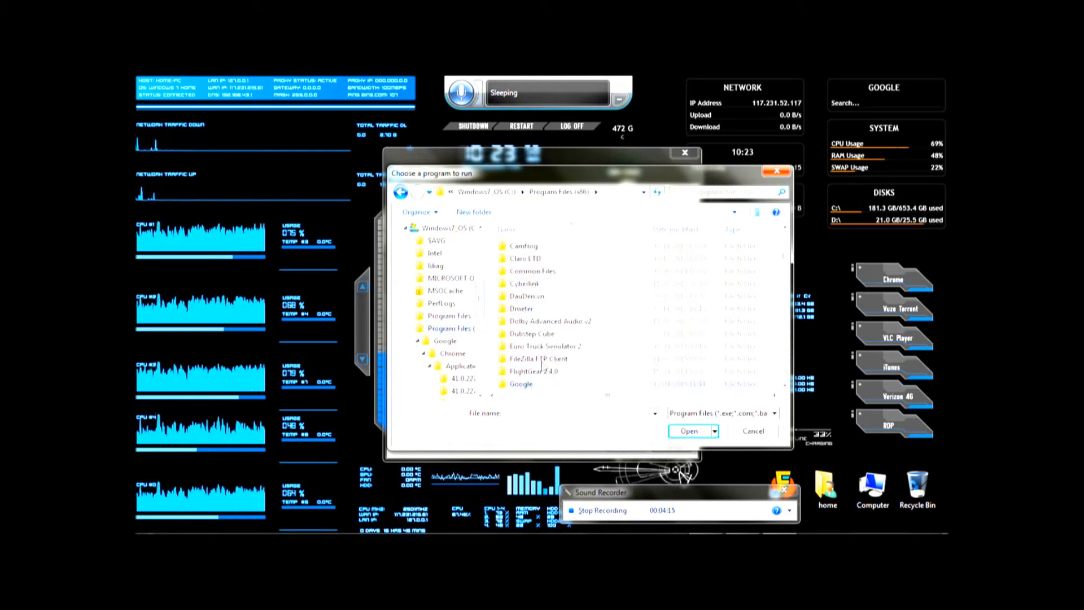
pyautogui.scroll(-3)
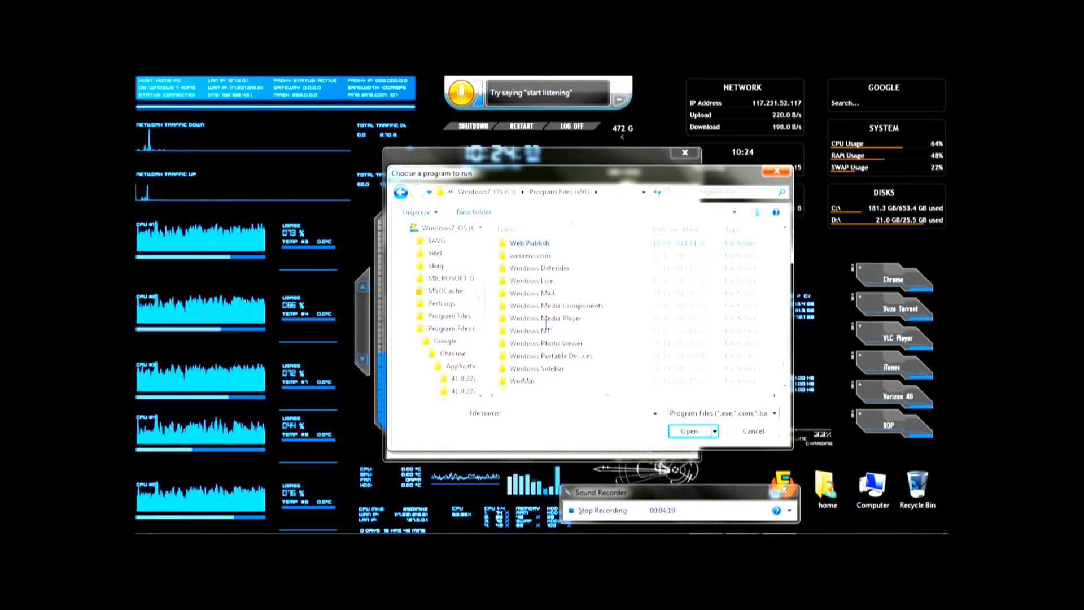
pyautogui.doubleClick(545, 317)
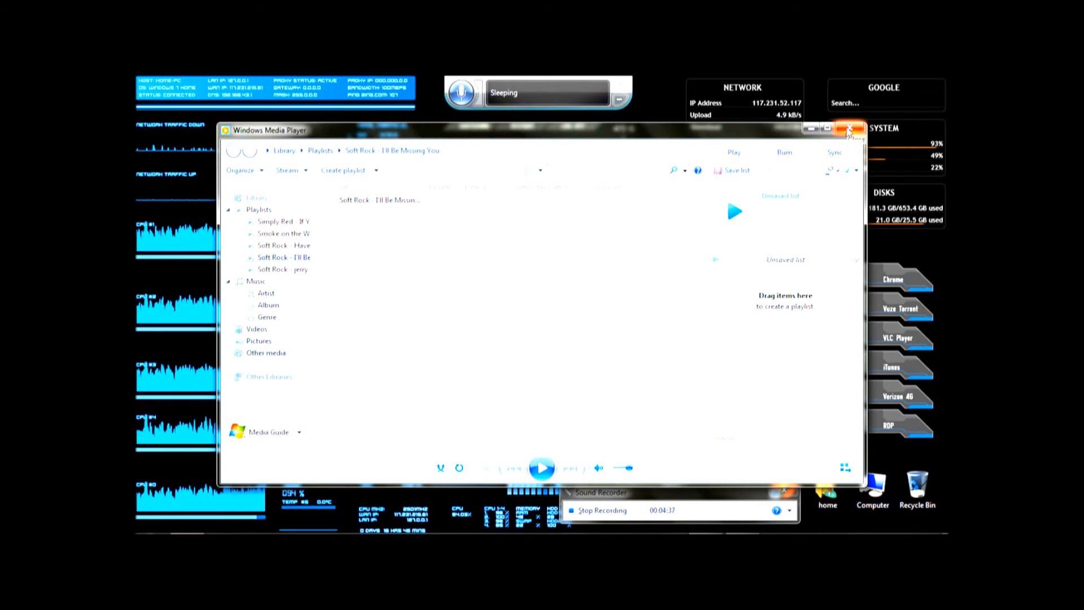
pyautogui.click(846, 128)
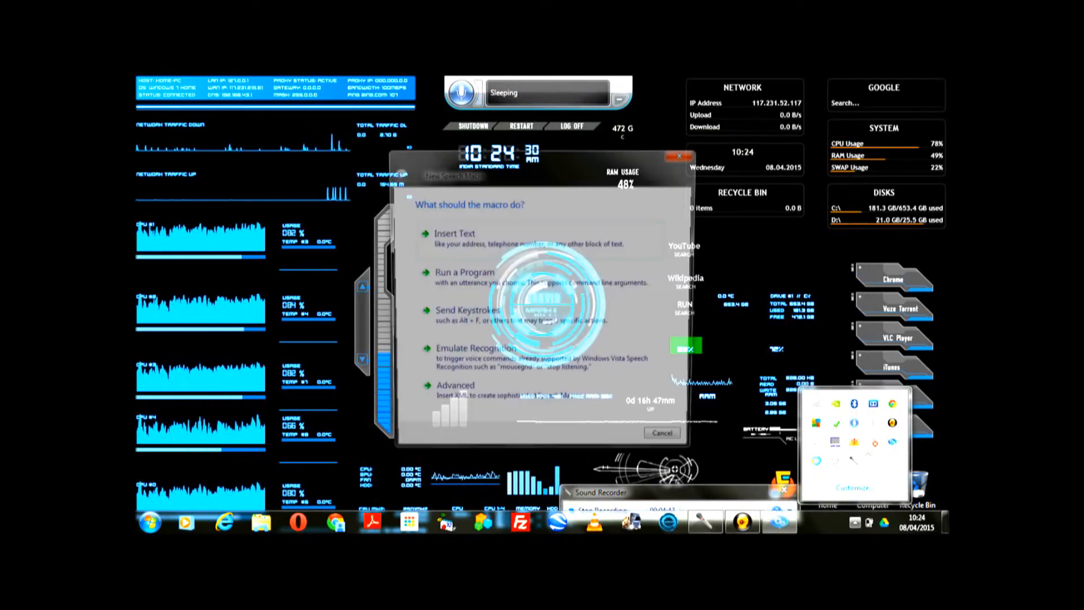
# Review the New Speech Macro options and cancel the wizard without creating a macro
pyautogui.click(456, 385)
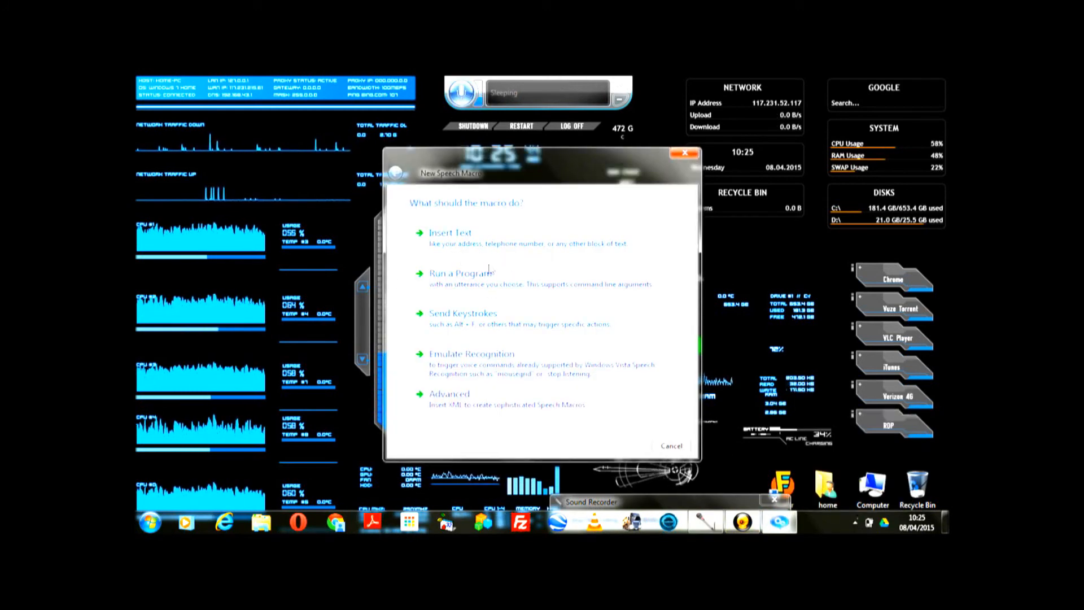
pyautogui.click(588, 520)
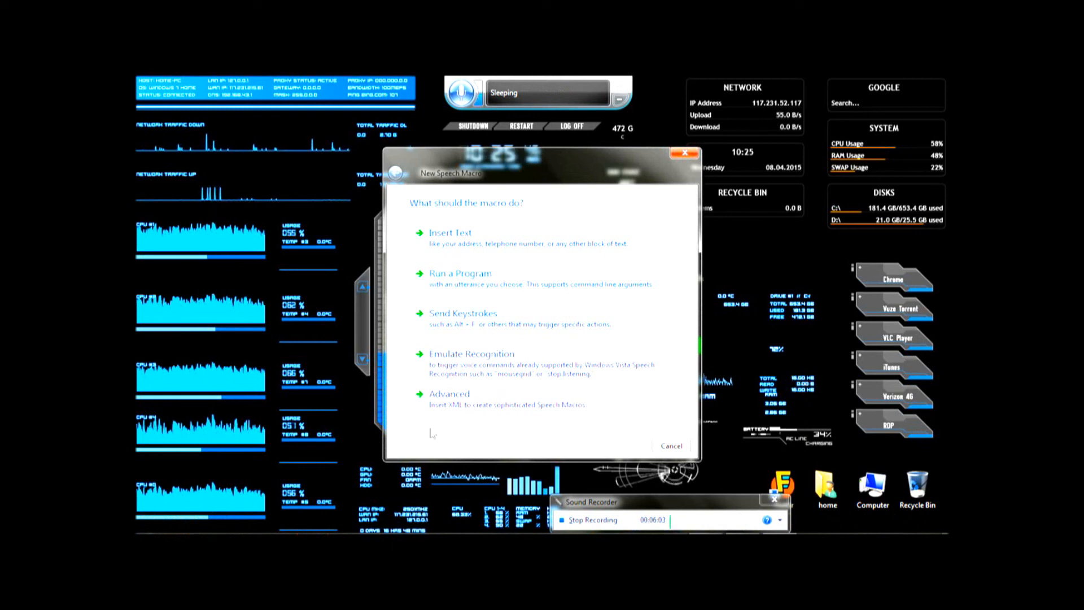
pyautogui.click(668, 445)
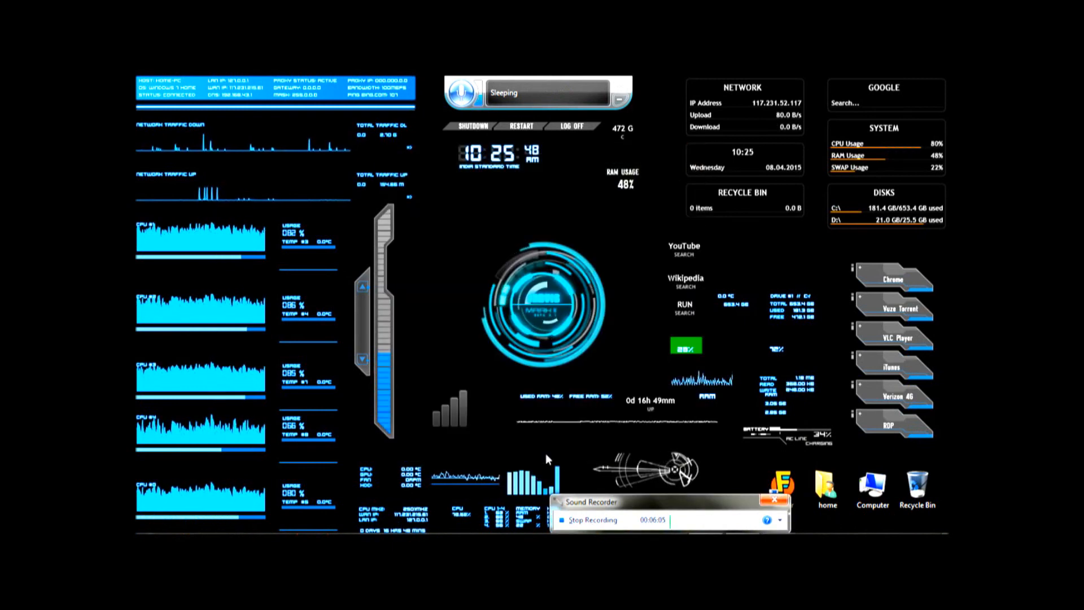